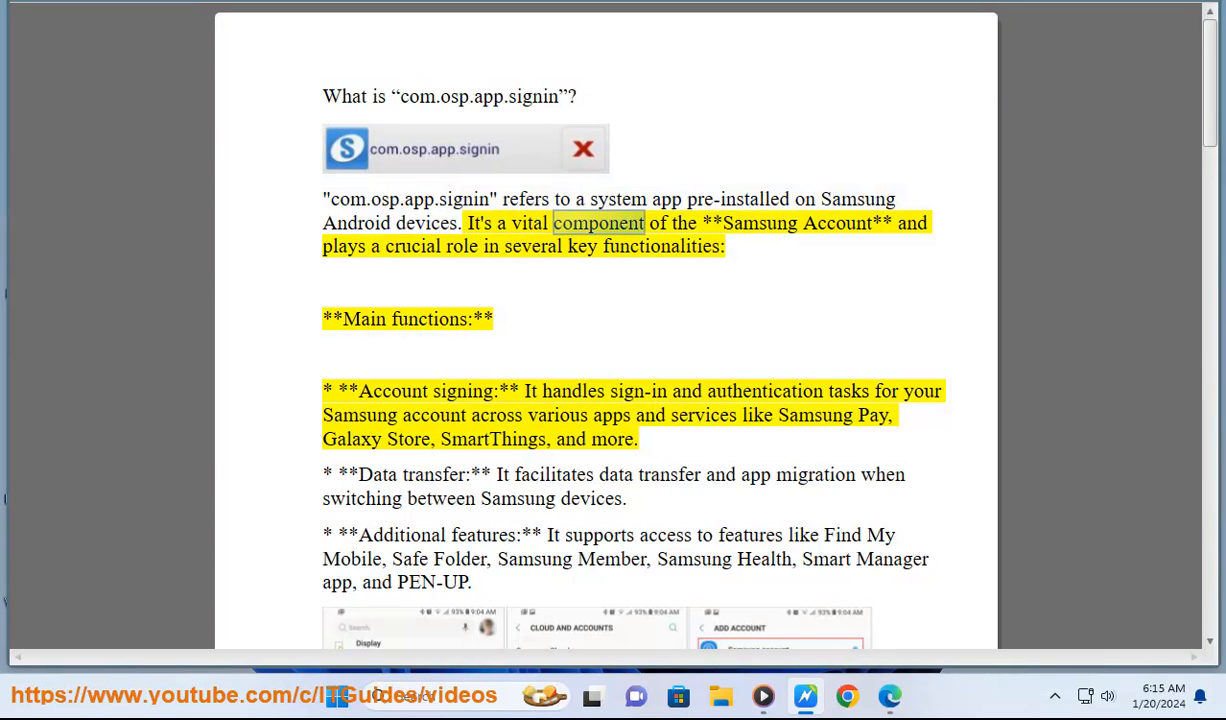
- Read page one's com.osp.app.signin introduction and main functions bullets aloud, highlighting spoken sentences
double_click(462, 246)
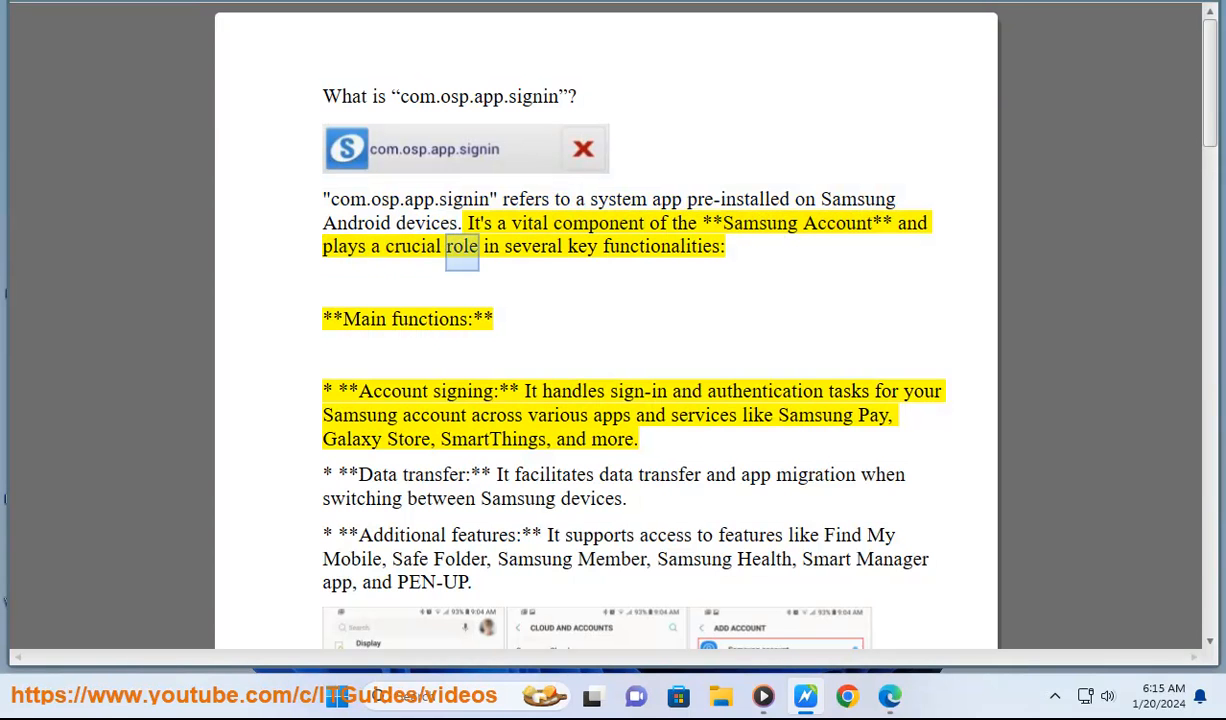
double_click(430, 319)
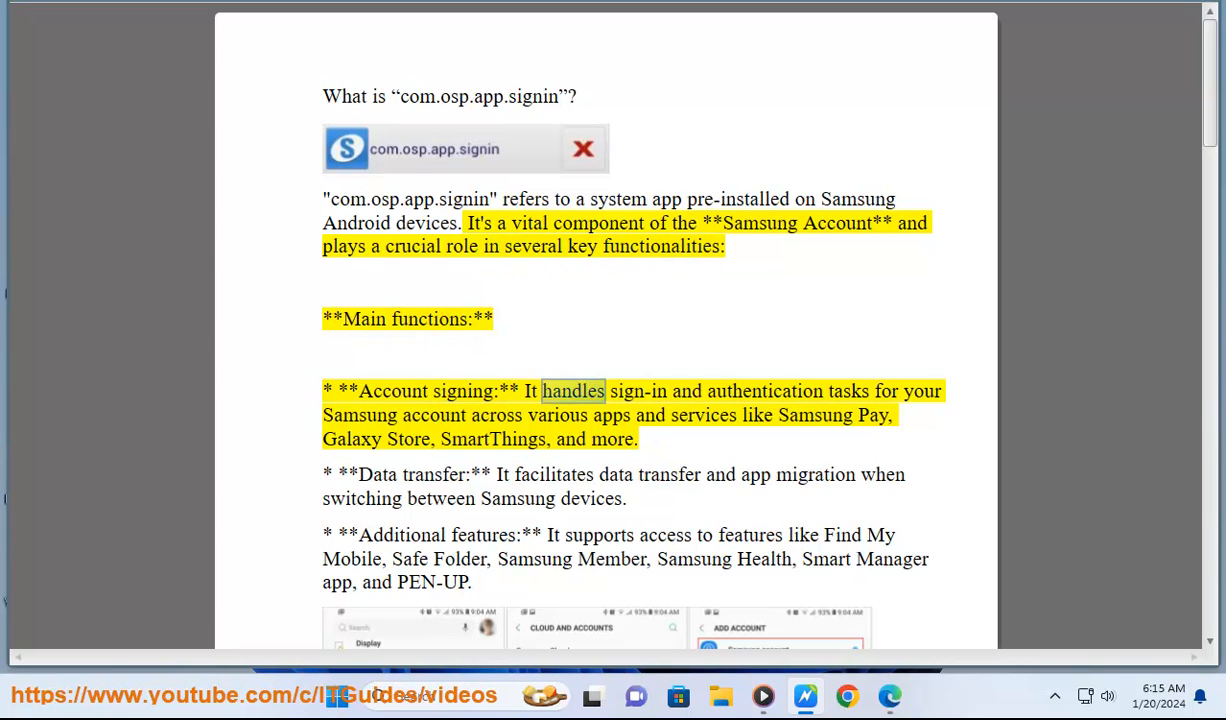
double_click(434, 415)
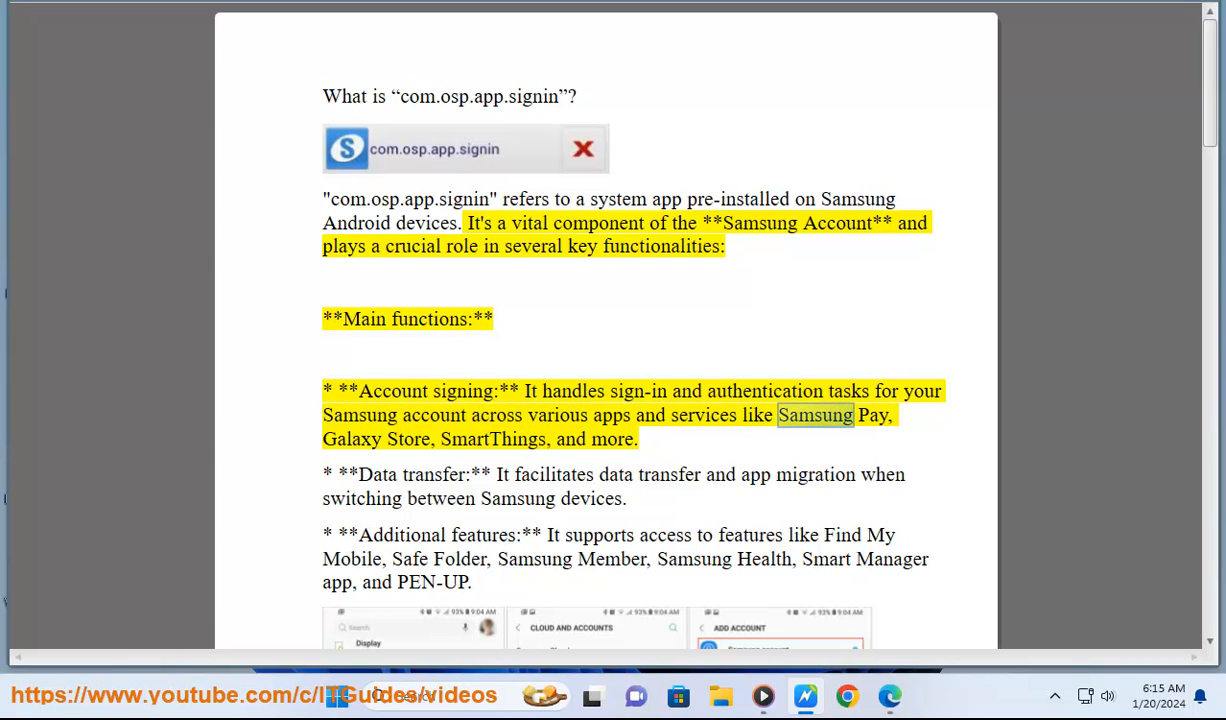
double_click(492, 439)
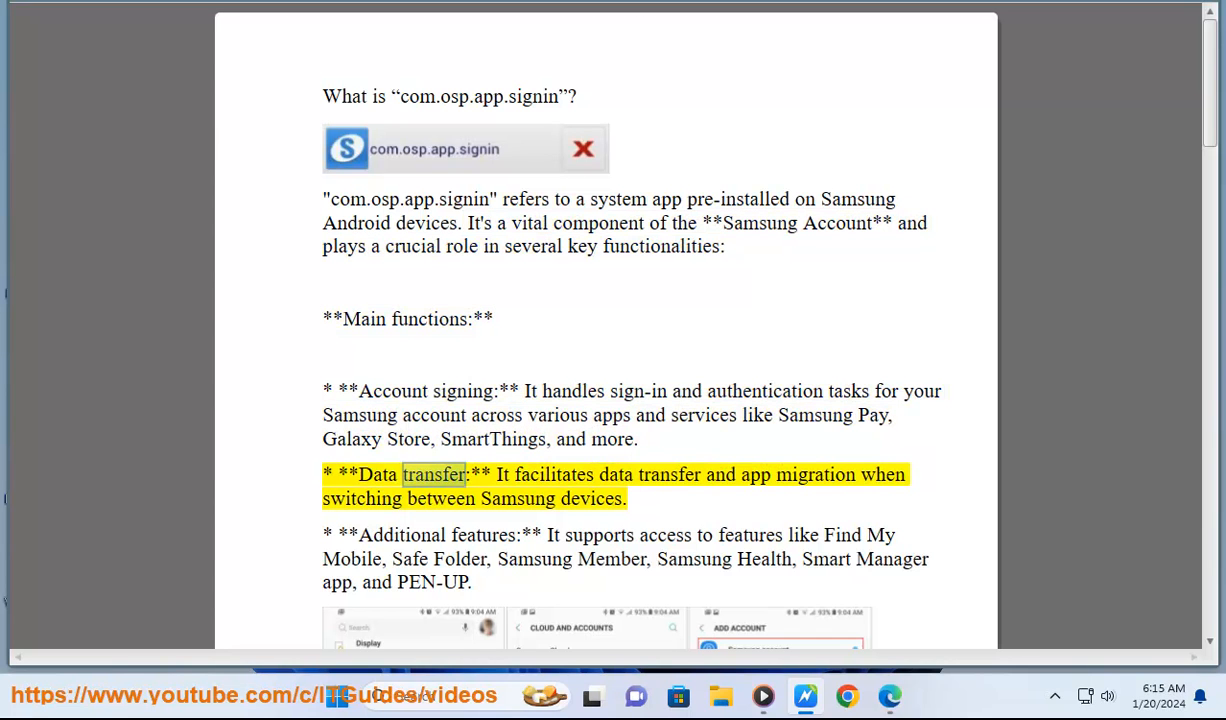
double_click(720, 474)
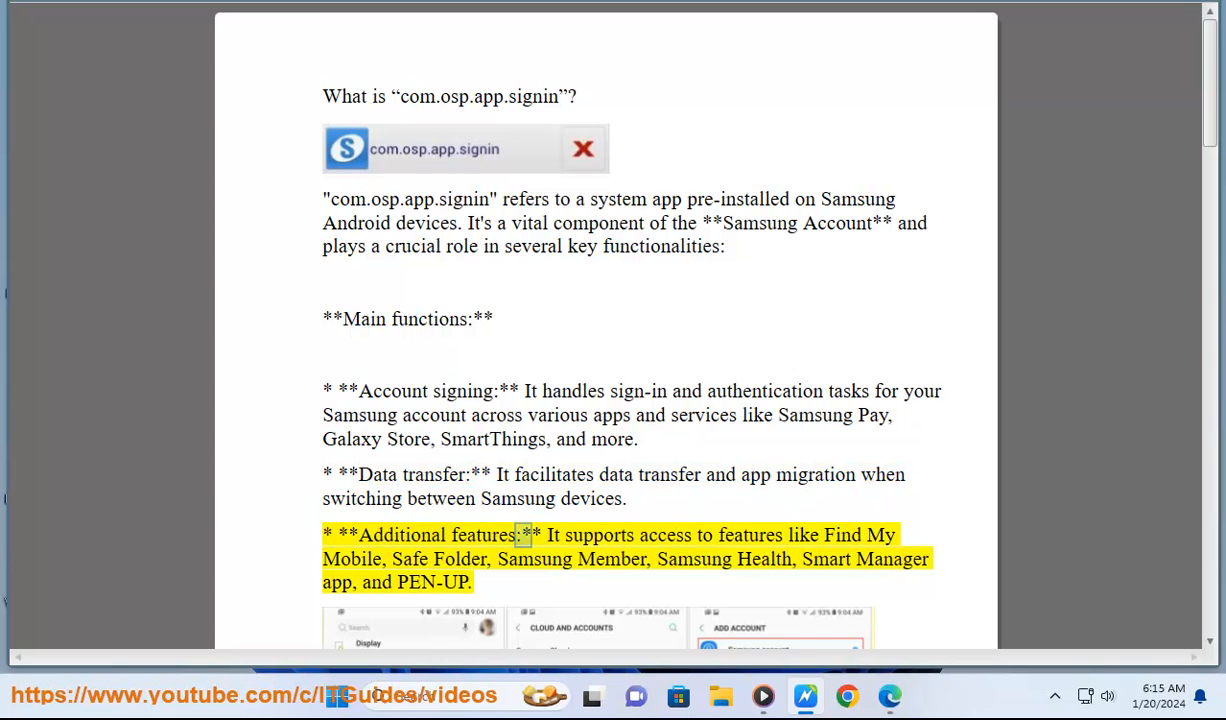
double_click(351, 558)
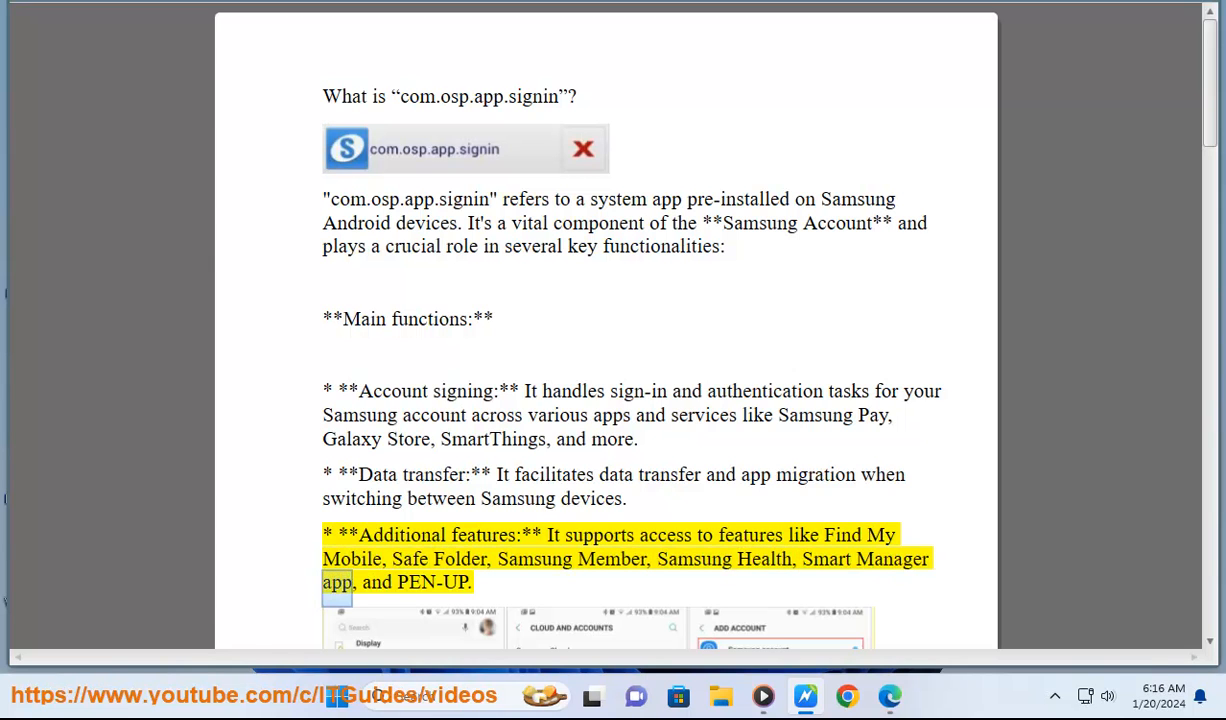
scroll(down, 3)
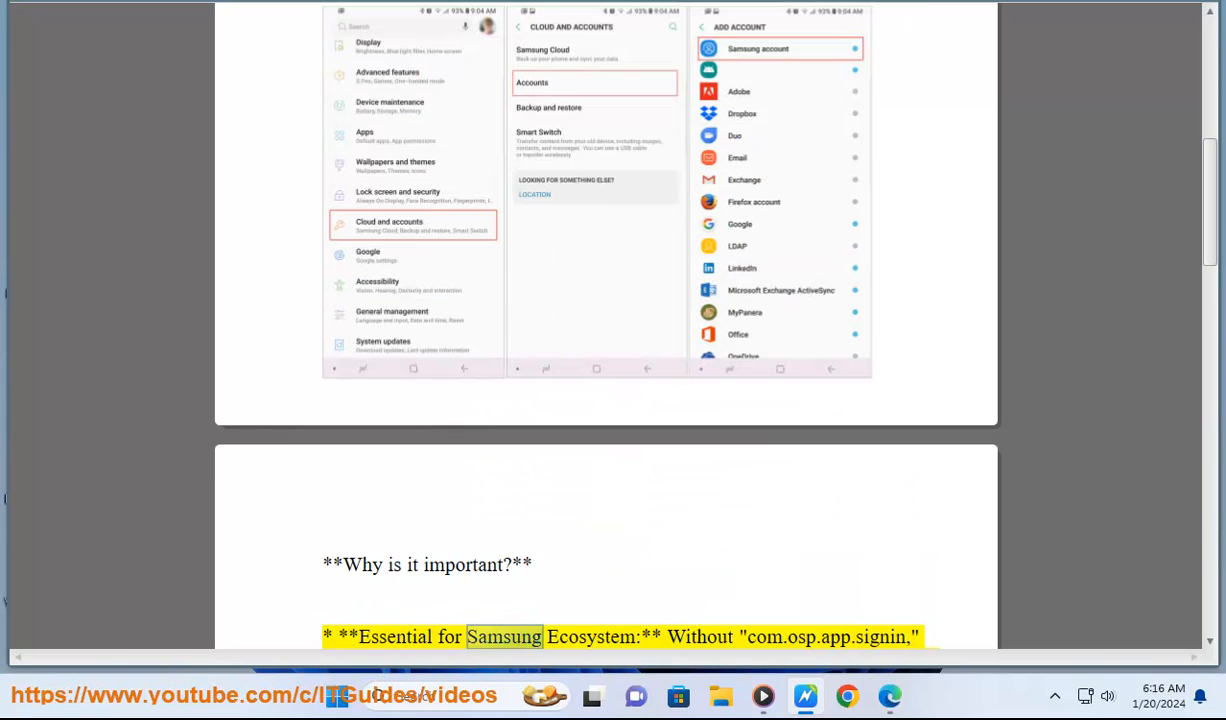
- Scroll to page 2 while the 'Why is it important?' bullets are read aloud
double_click(879, 637)
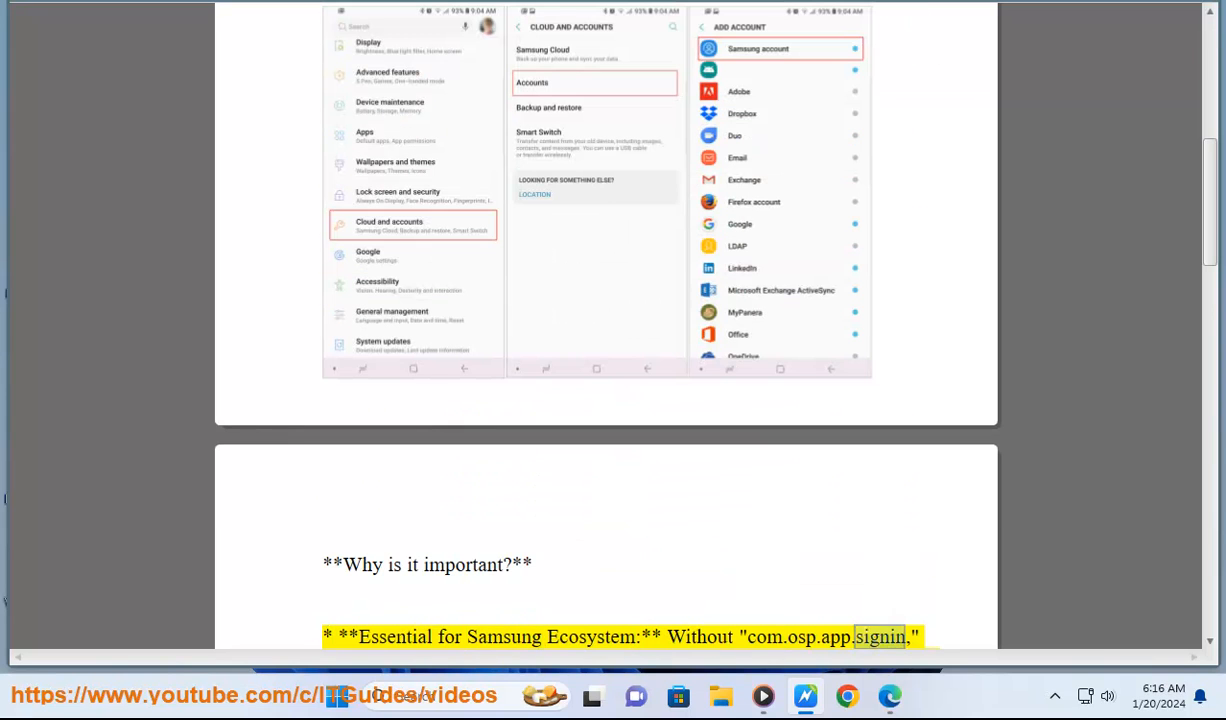
scroll(down, 3)
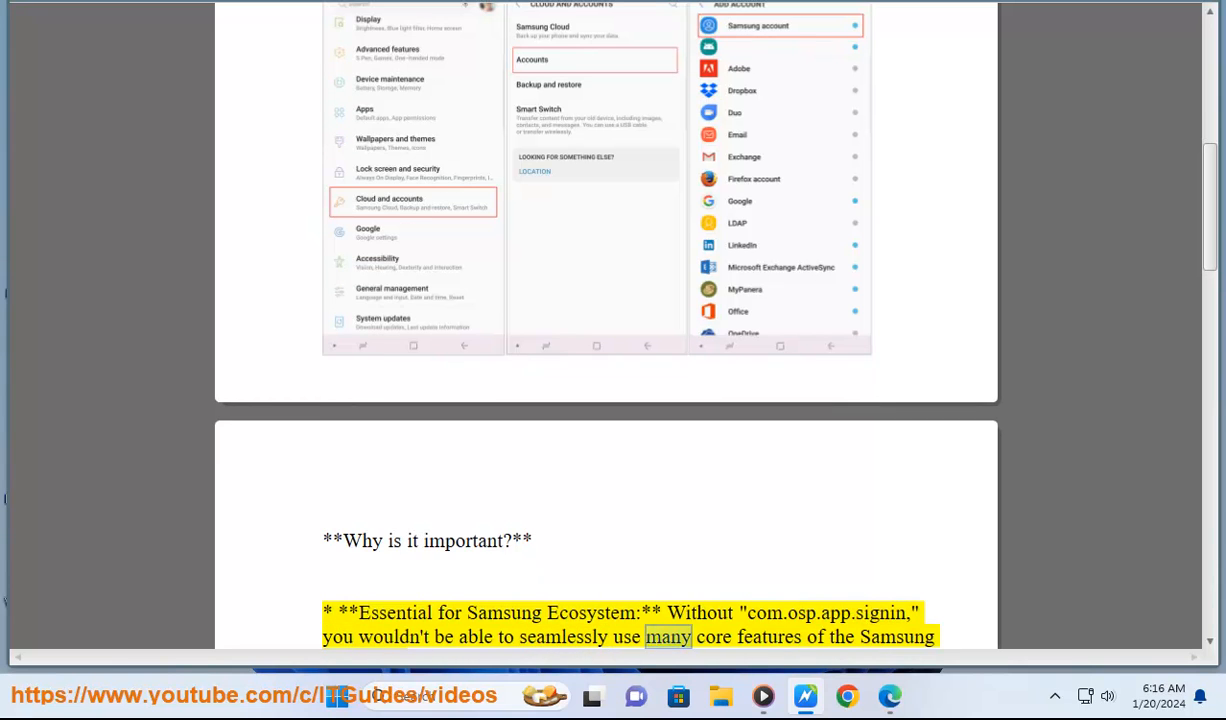
scroll(down, 3)
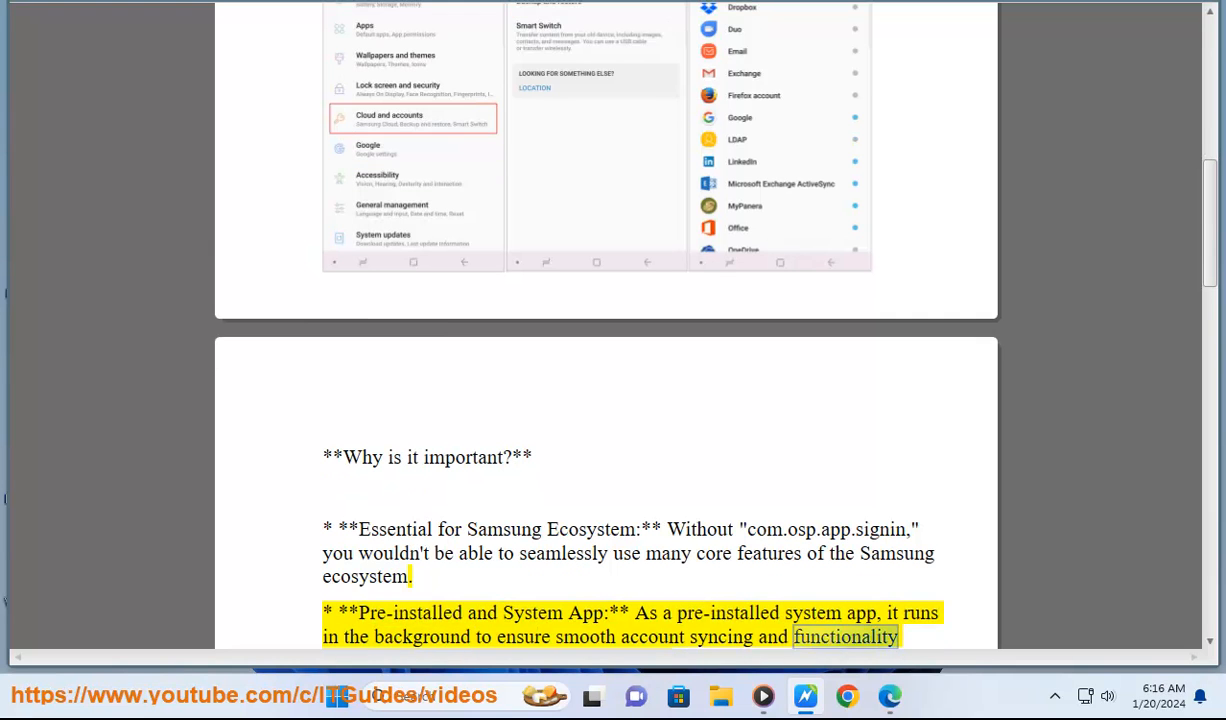
scroll(down, 3)
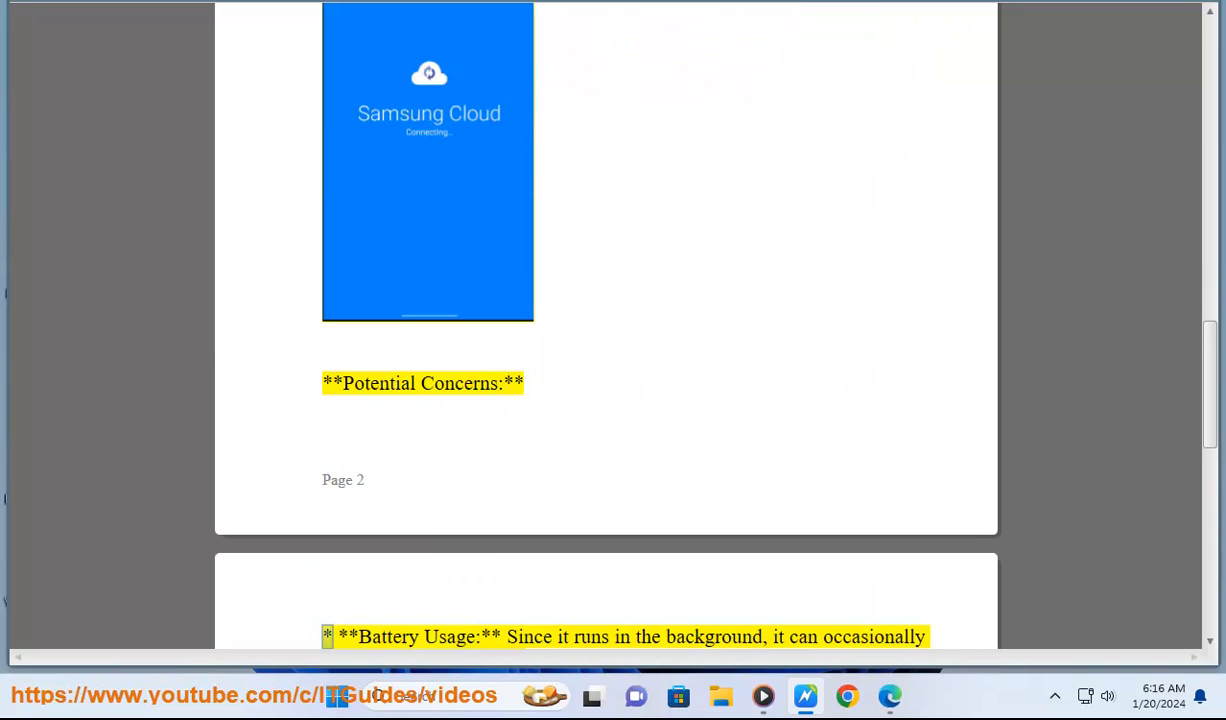
- Read the Potential Concerns bullets aloud, starting with Battery Usage
double_click(713, 637)
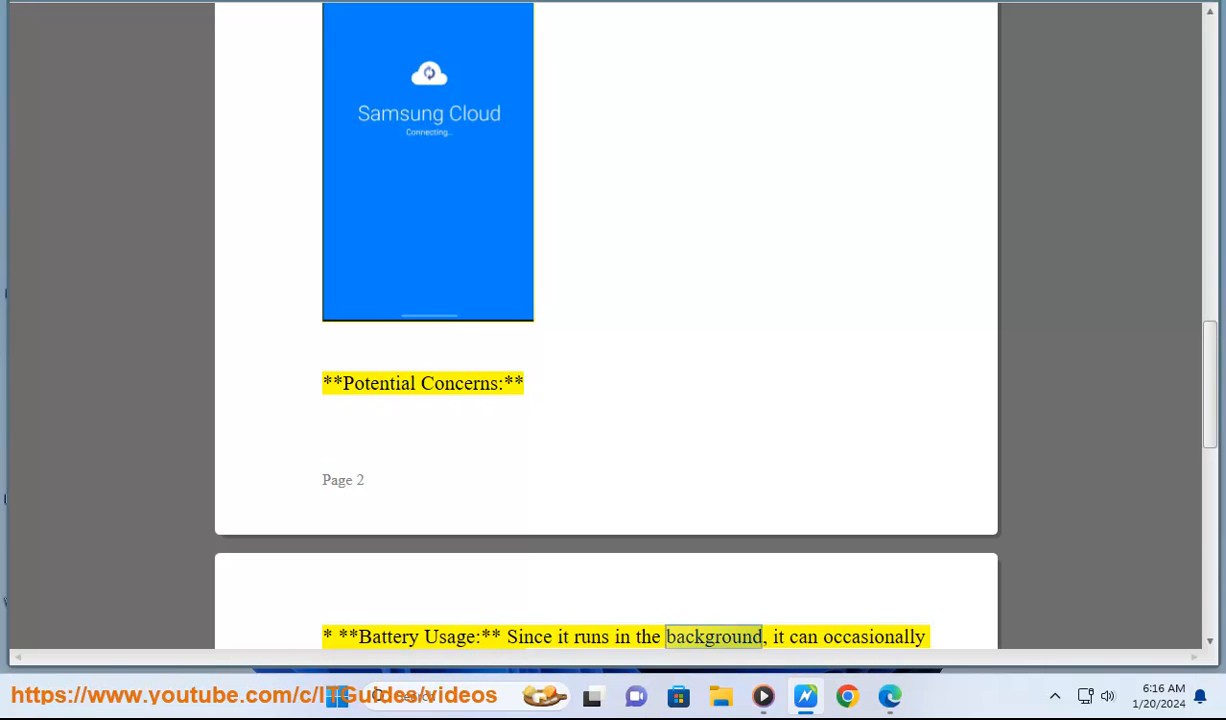
scroll(down, 3)
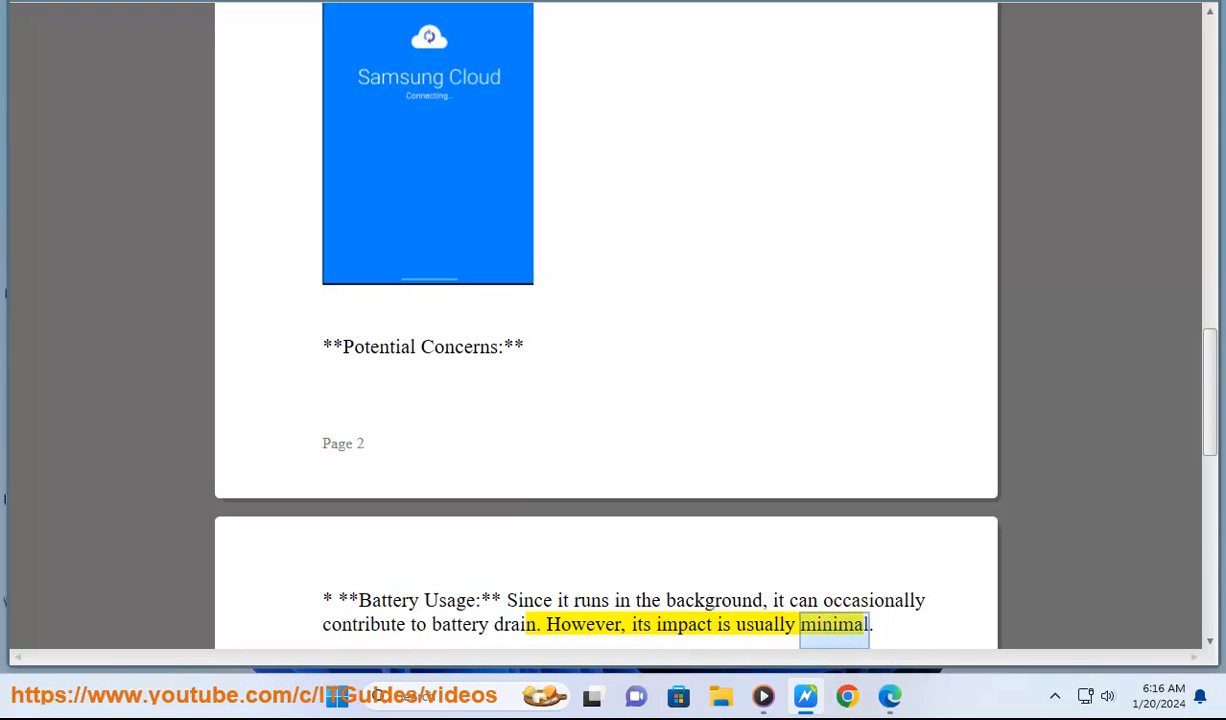
scroll(down, 3)
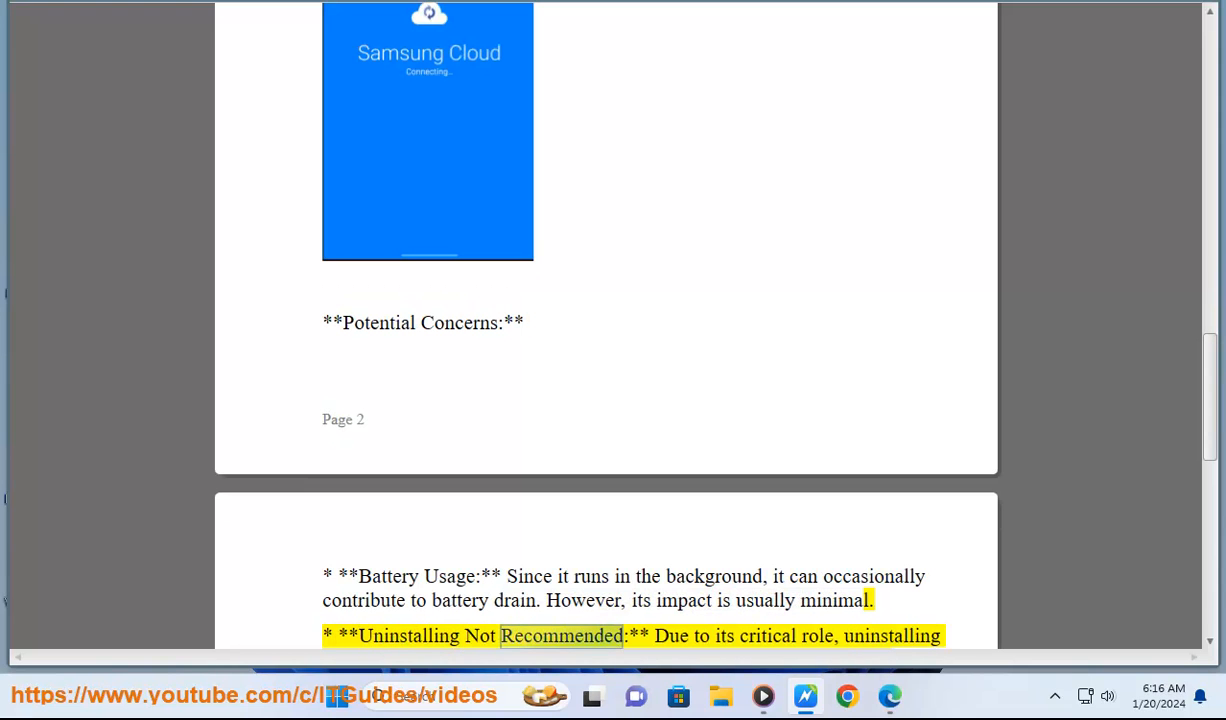
double_click(891, 636)
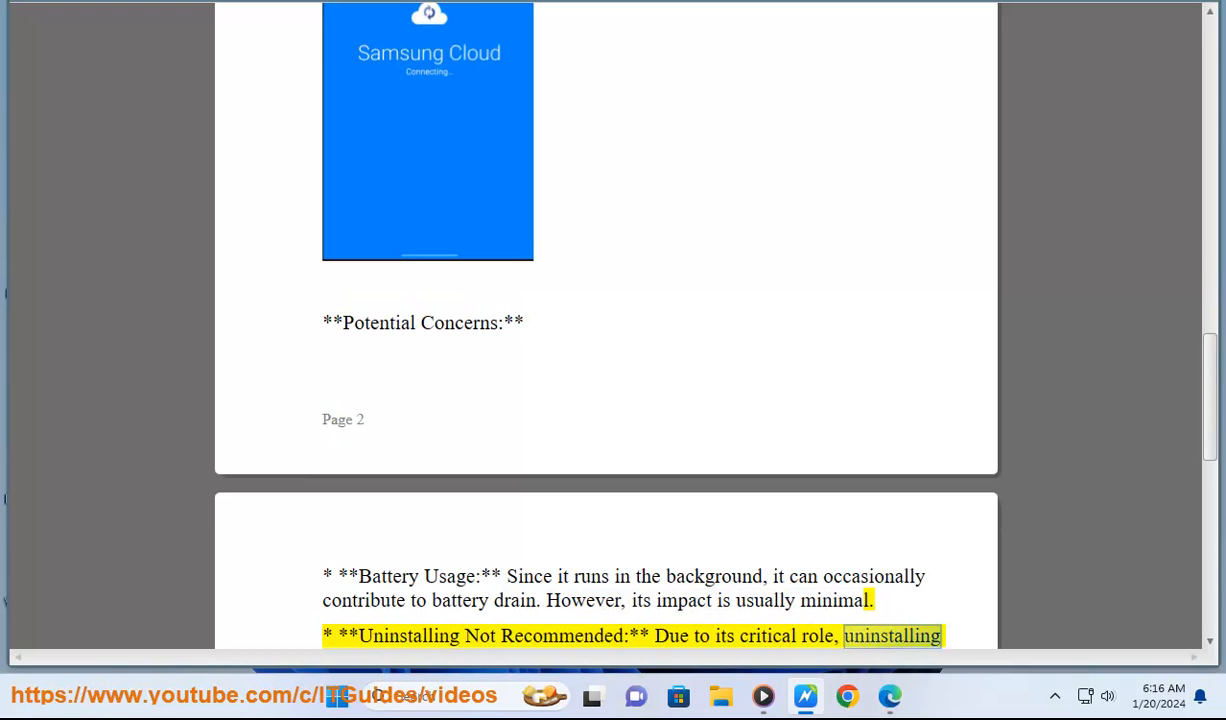
scroll(down, 3)
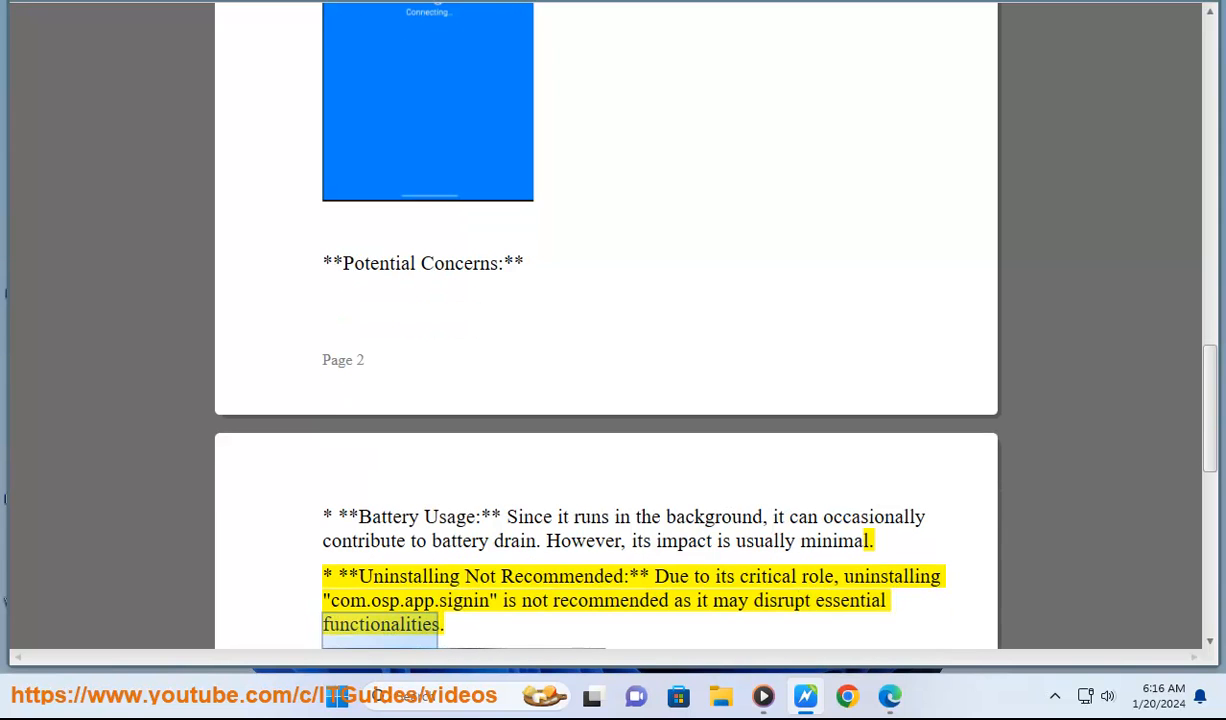
scroll(down, 3)
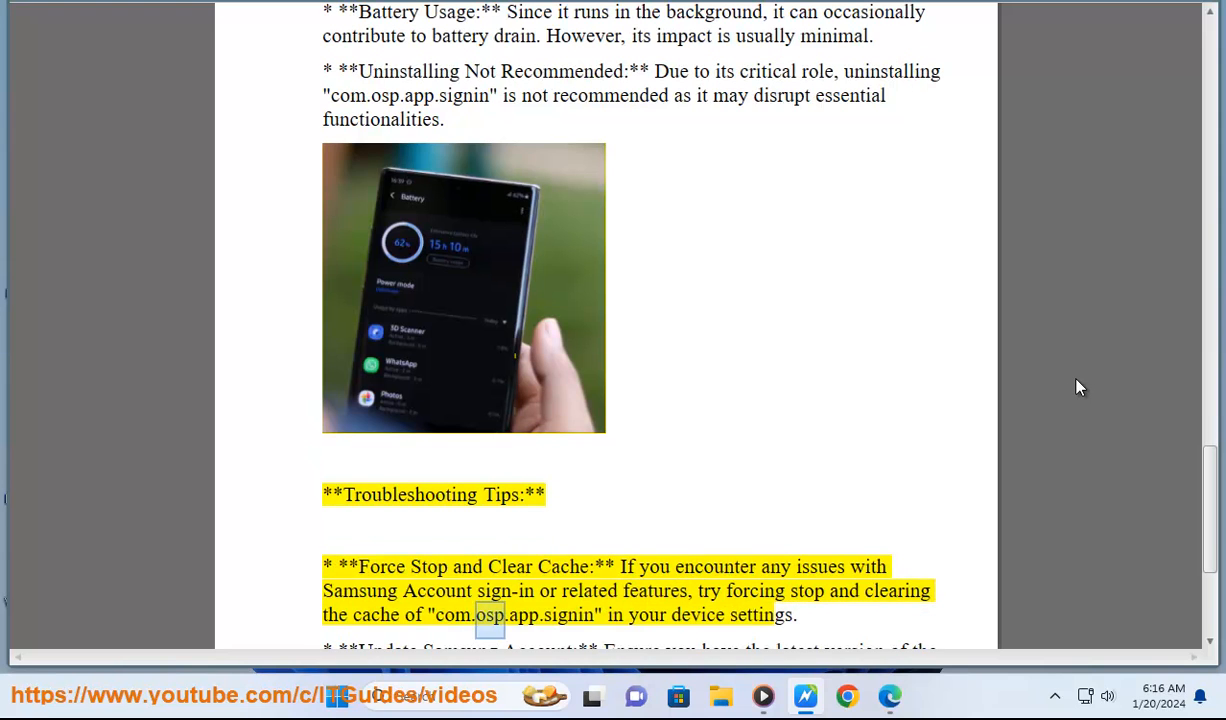
- Read the first two Troubleshooting Tips aloud, reaching Contact Samsung Support
double_click(761, 615)
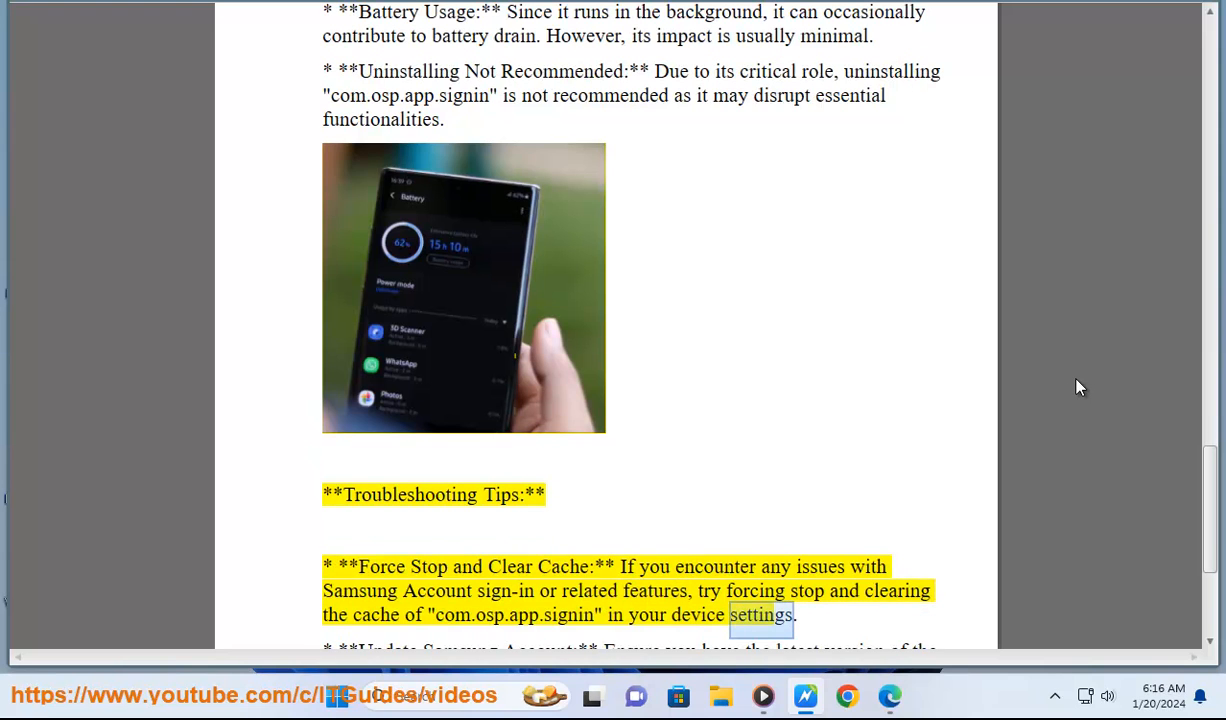
scroll(down, 3)
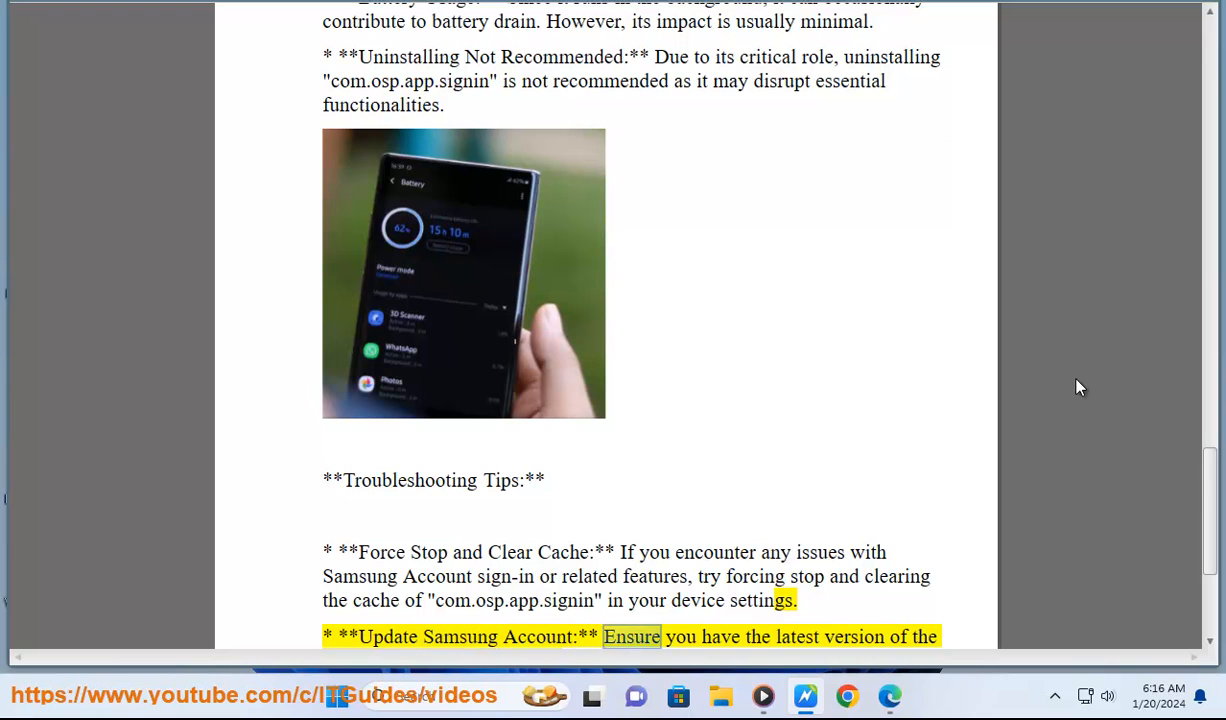
scroll(down, 3)
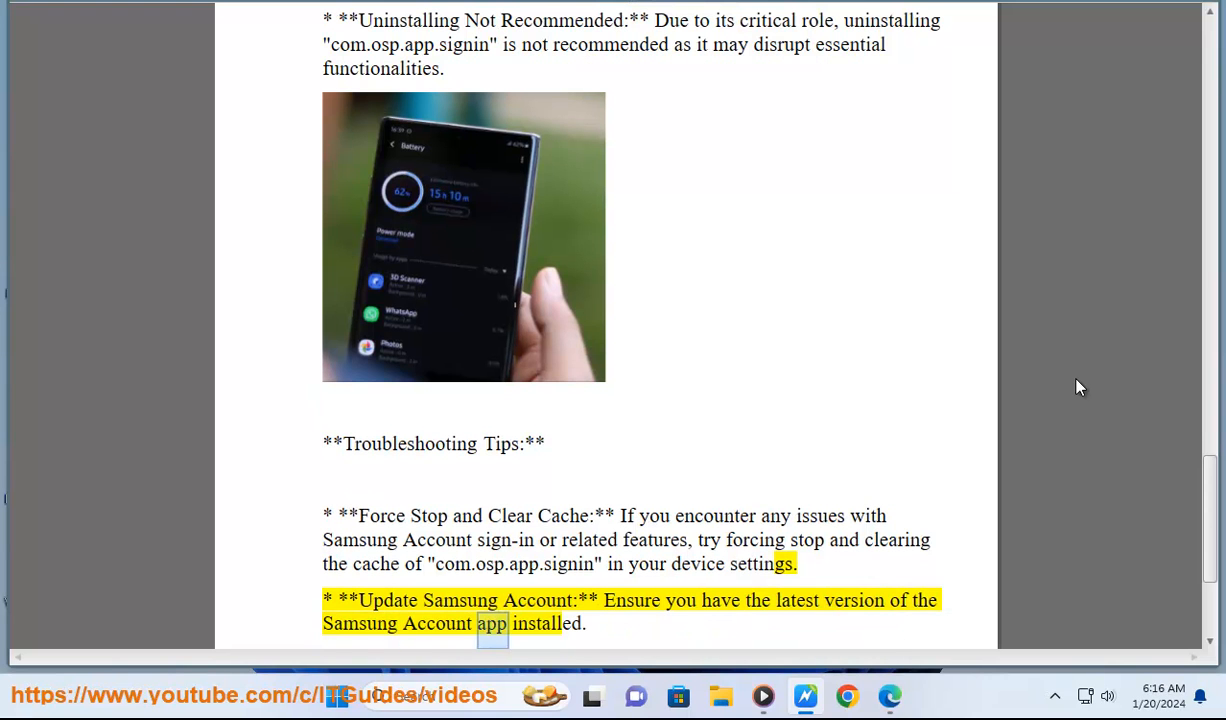
scroll(down, 3)
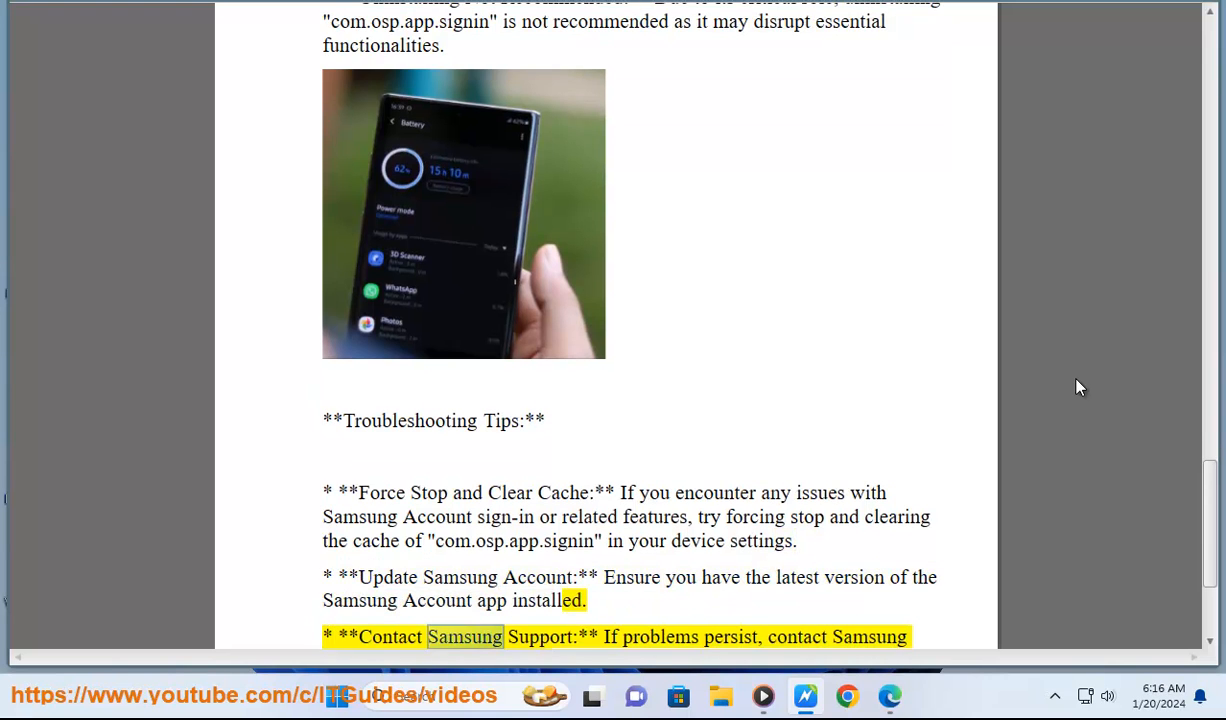
double_click(730, 637)
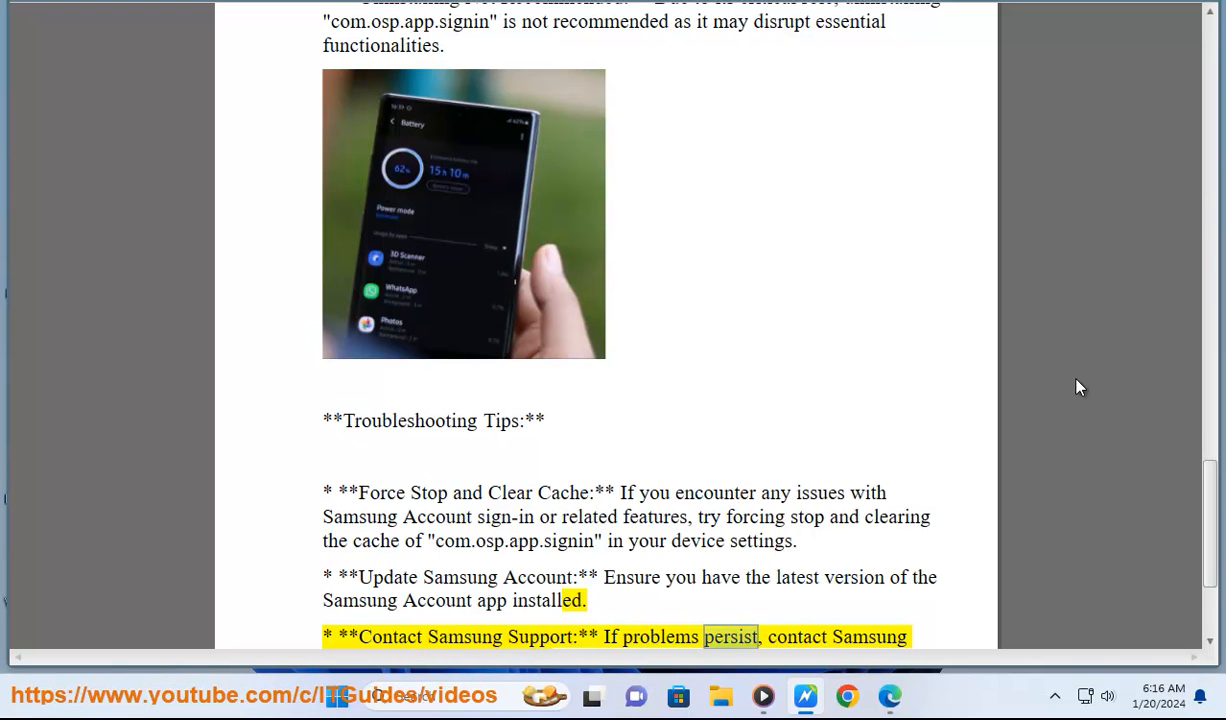